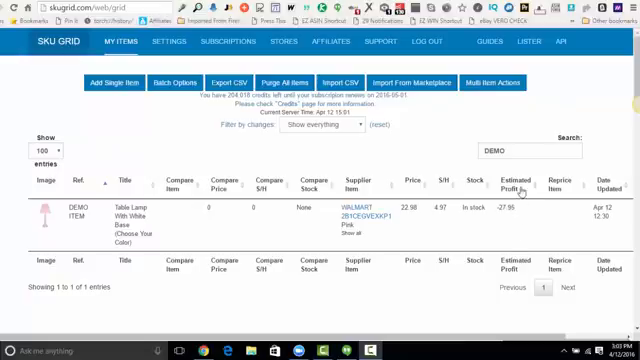
mouse_move(507, 218)
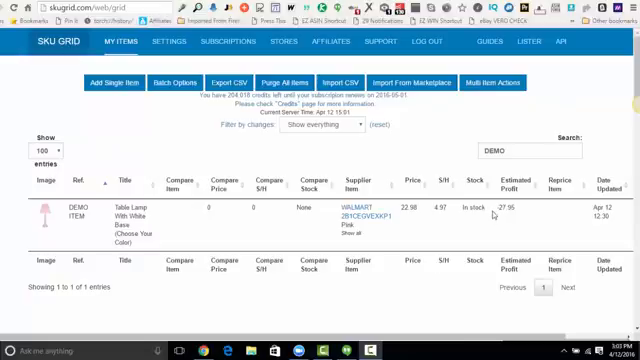
mouse_move(505, 217)
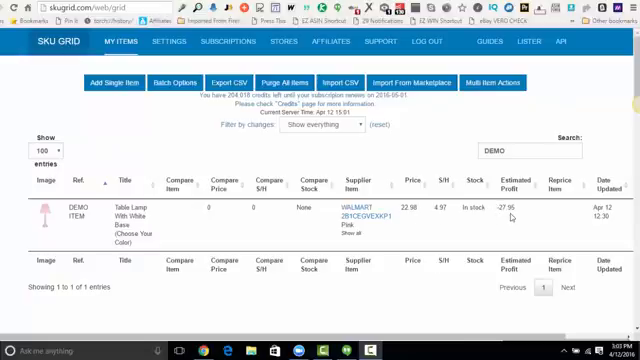
mouse_move(205, 216)
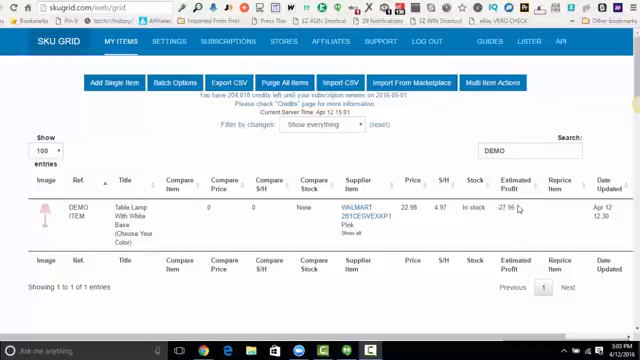
mouse_move(512, 210)
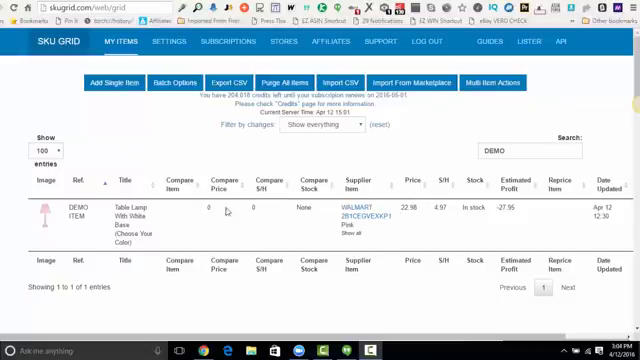
mouse_move(531, 212)
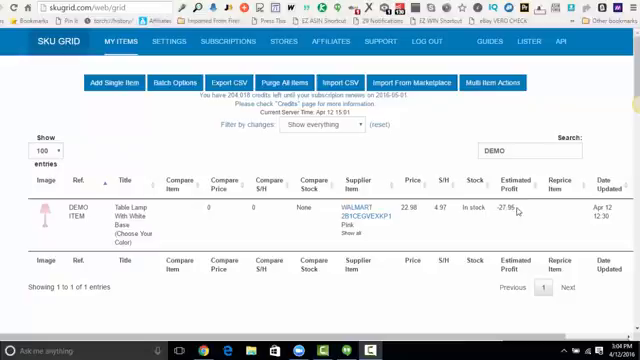
mouse_move(515, 207)
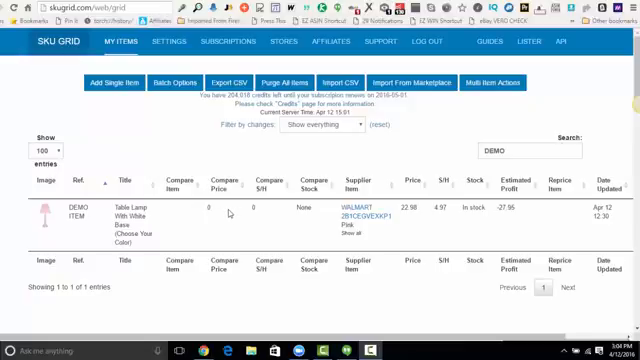
mouse_move(230, 213)
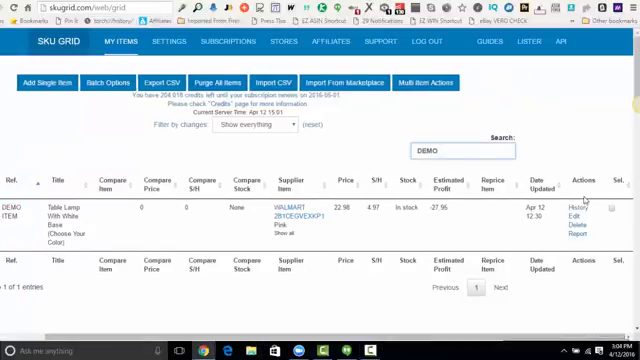
mouse_move(400, 235)
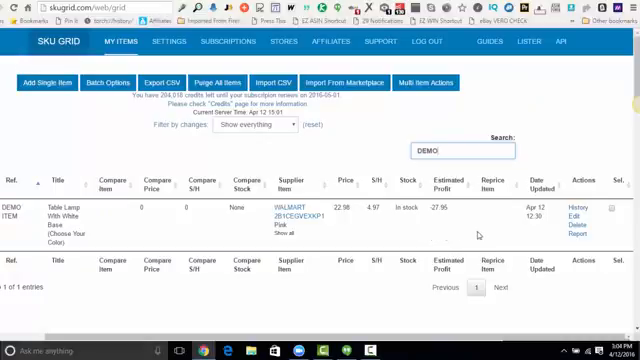
mouse_move(483, 240)
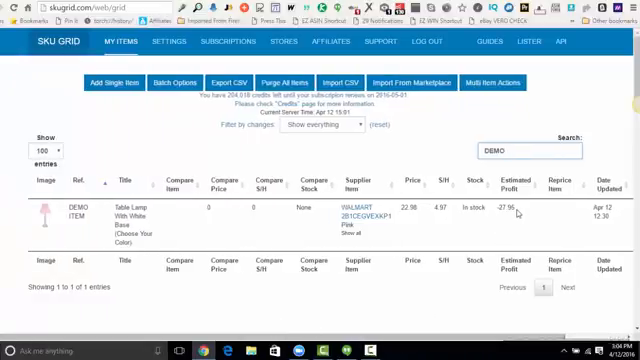
mouse_move(515, 205)
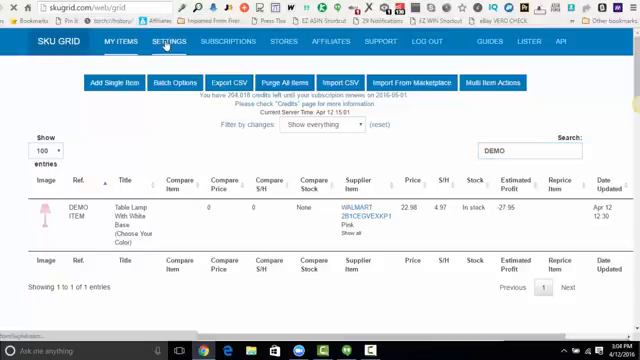
Open Settings and show the Profit Formulas tab with the main formula and its example.
left_click(169, 42)
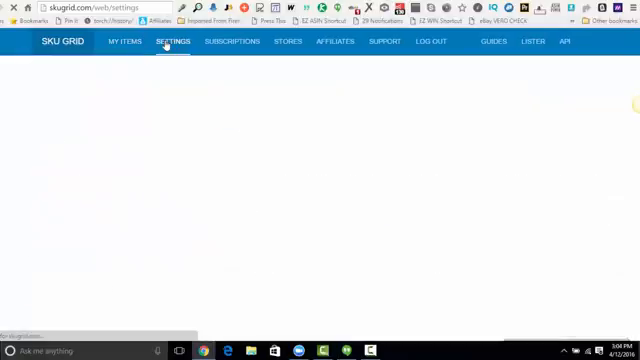
left_click(170, 41)
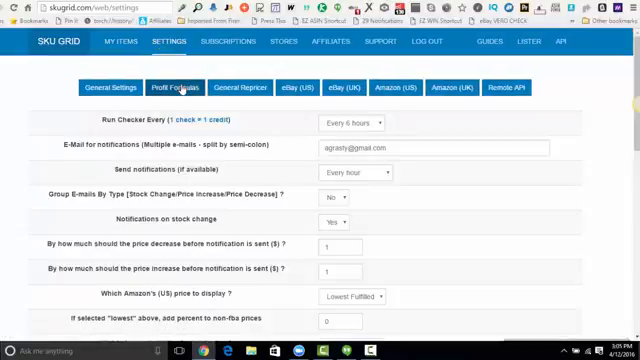
left_click(161, 88)
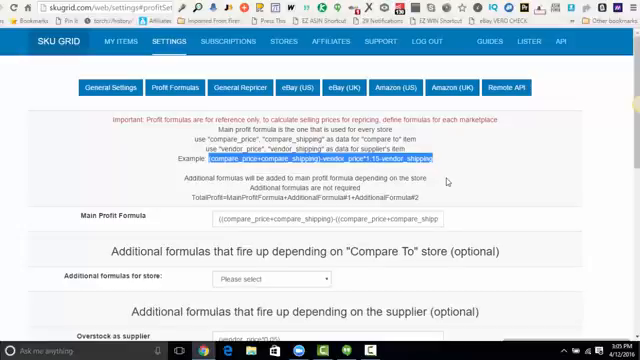
mouse_move(362, 231)
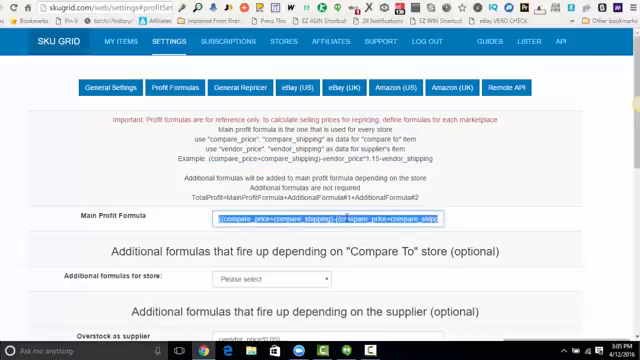
Set the main profit formula to deduct 15% of compare price plus shipping, and vendor price plus shipping.
left_click(337, 218)
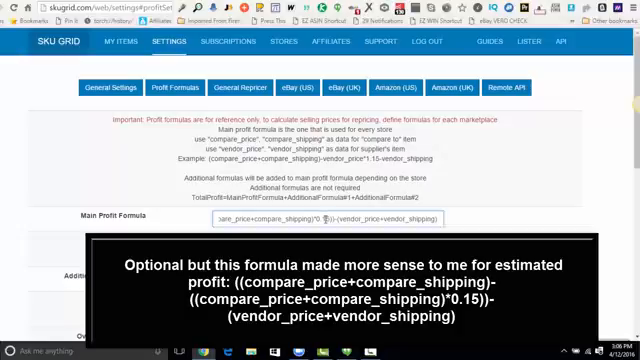
type("15")
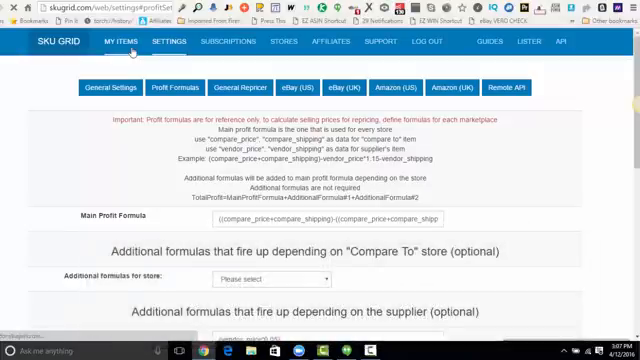
left_click(116, 41)
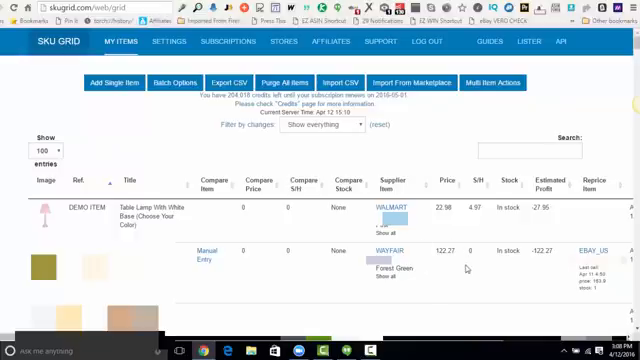
mouse_move(529, 277)
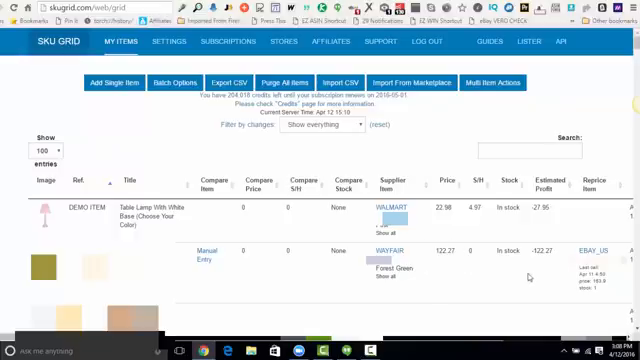
mouse_move(481, 253)
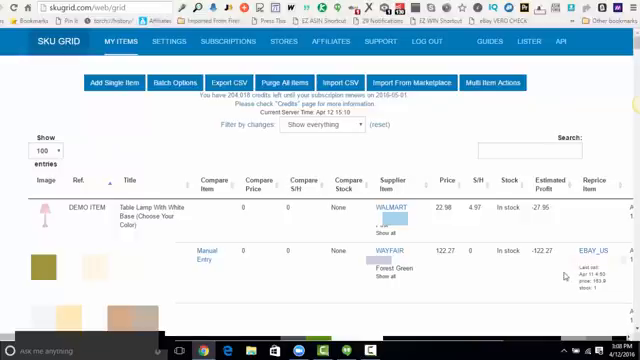
mouse_move(567, 276)
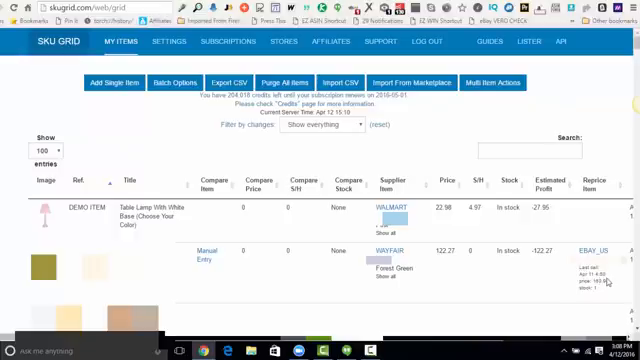
mouse_move(609, 281)
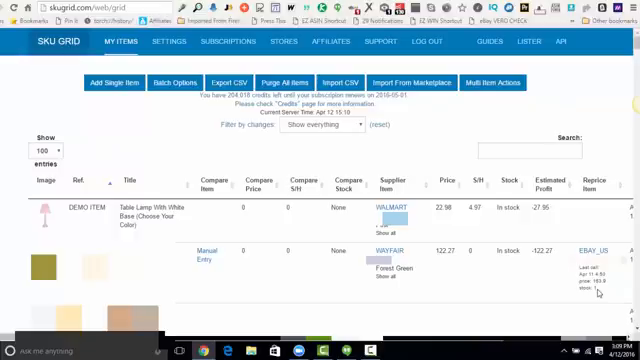
mouse_move(595, 292)
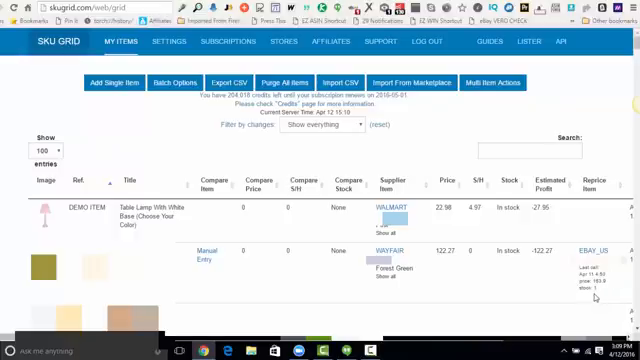
mouse_move(473, 228)
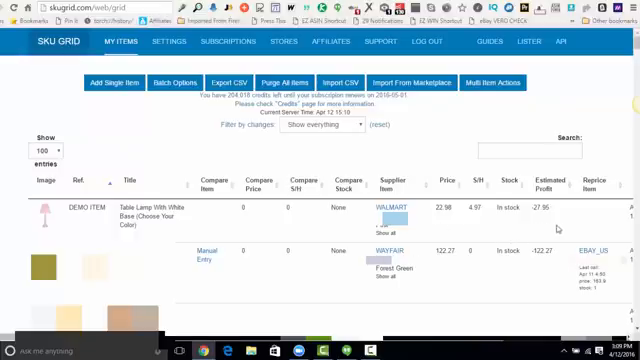
mouse_move(557, 229)
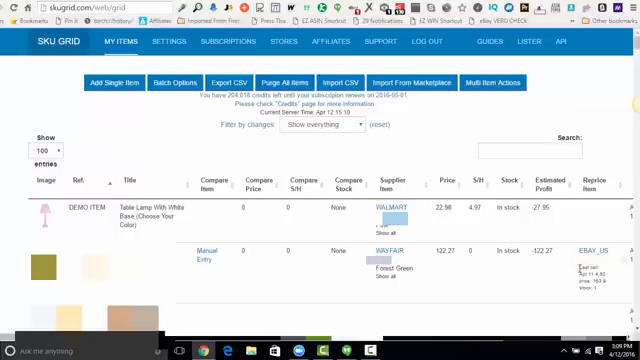
mouse_move(468, 228)
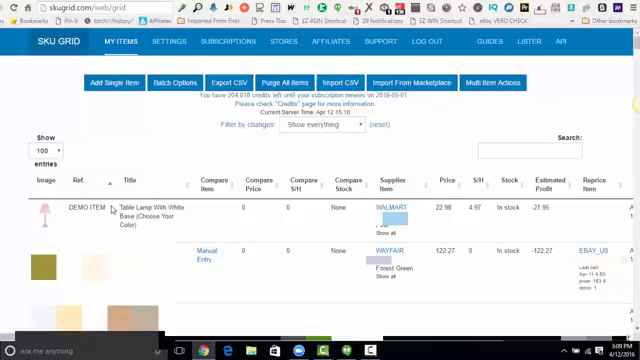
mouse_move(115, 210)
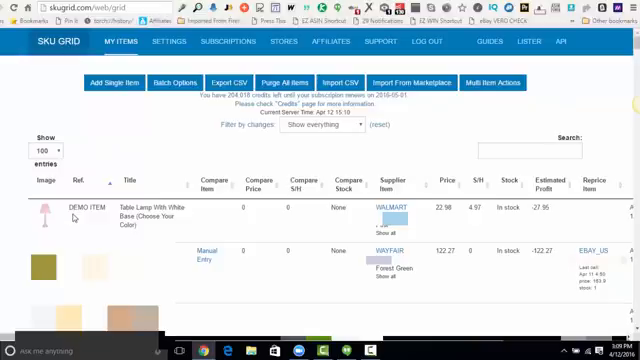
mouse_move(73, 218)
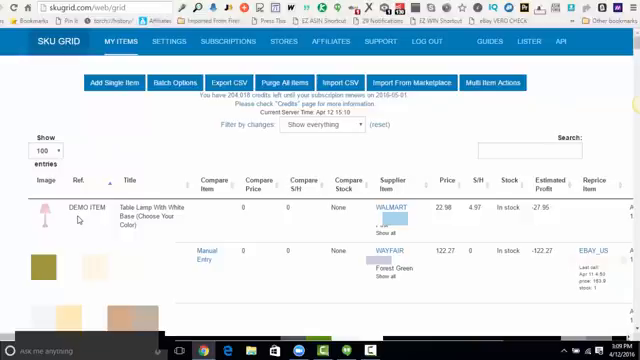
mouse_move(83, 219)
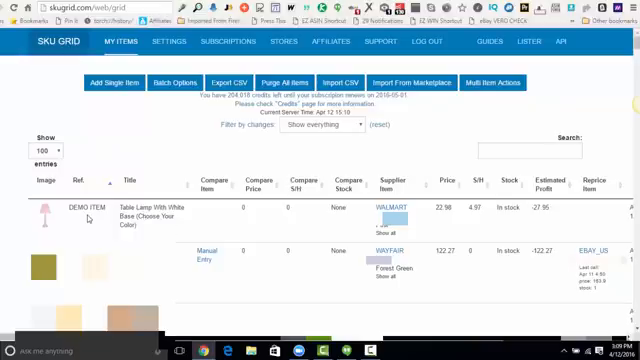
mouse_move(245, 223)
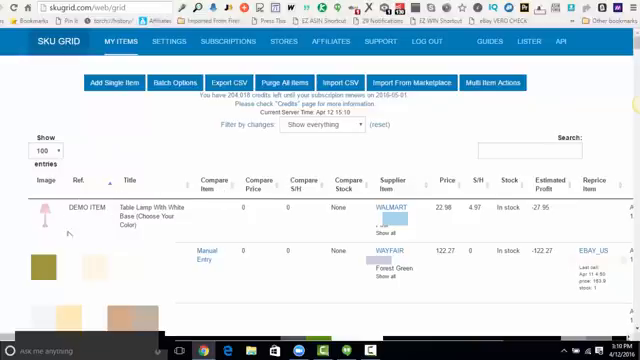
mouse_move(279, 213)
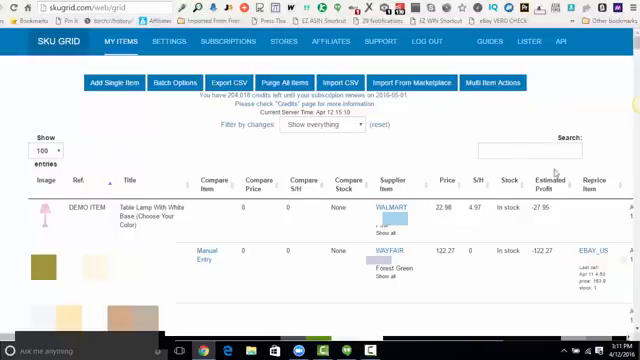
mouse_move(558, 228)
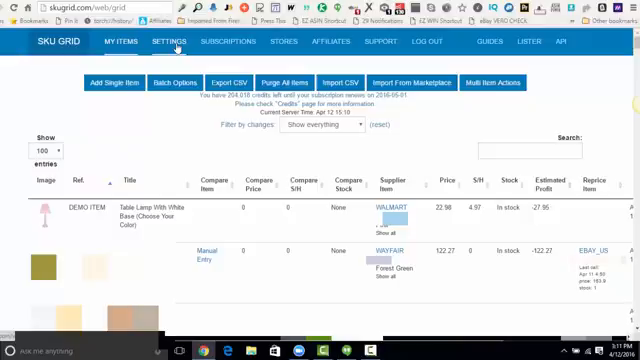
Open the eBay (US) settings and scroll to 'Calculating Ebay's Selling Price'.
left_click(159, 42)
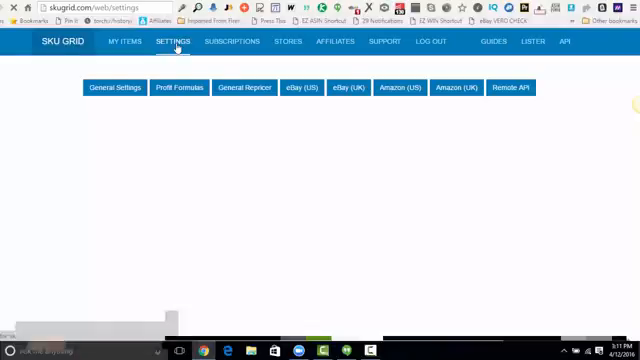
left_click(301, 88)
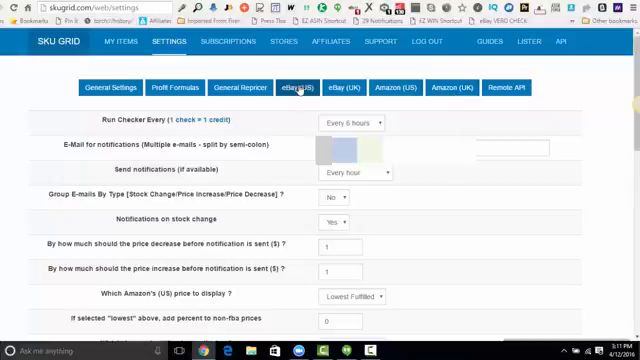
left_click(303, 88)
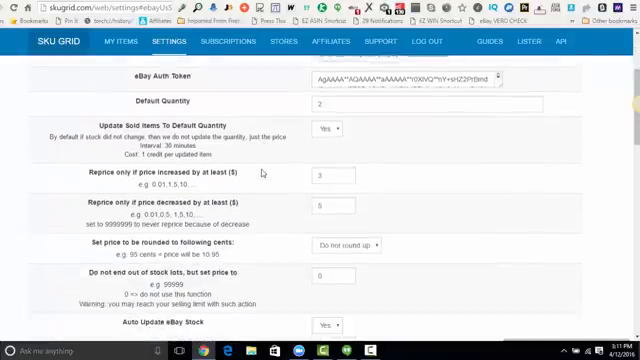
scroll("down", 3)
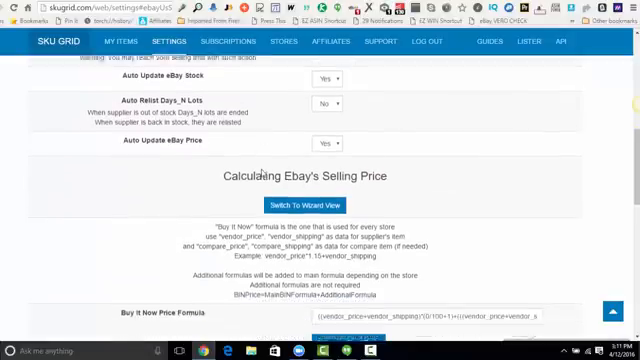
scroll("down", 3)
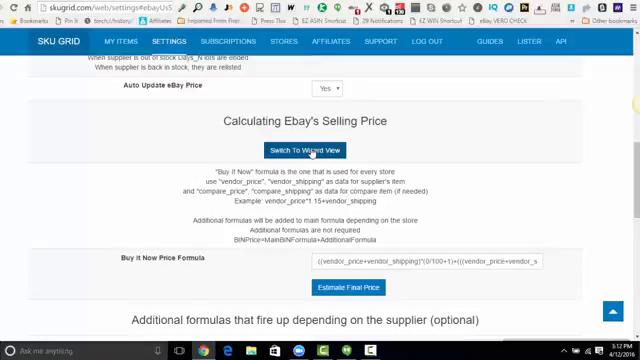
In Wizard View, enter vendor tax 8, margin 5, fixed margin 0, minimum margin 3, PayPal 2.9, eBay fees 9.
left_click(303, 150)
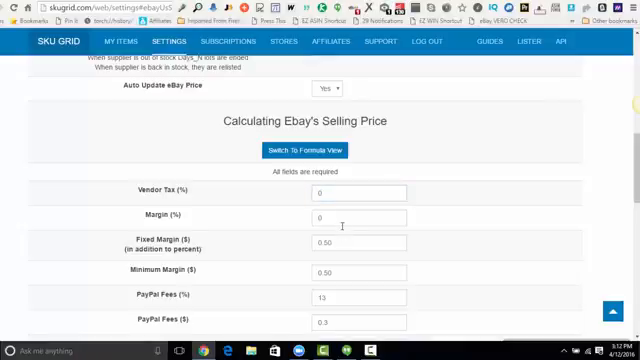
mouse_move(341, 321)
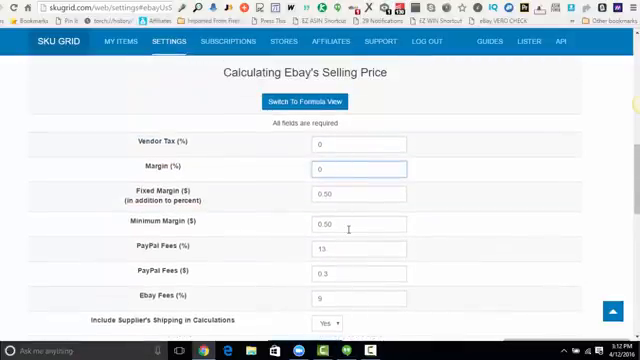
left_click(355, 144)
type("5")
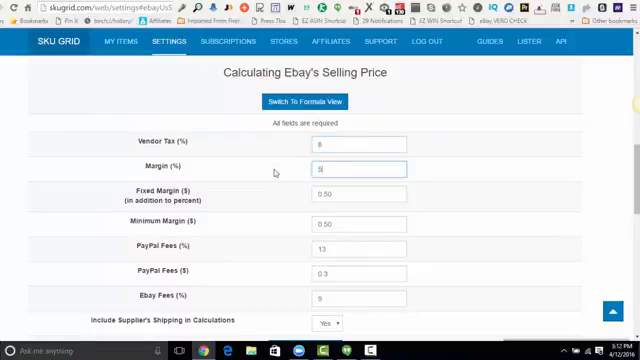
left_click(356, 194)
type("3")
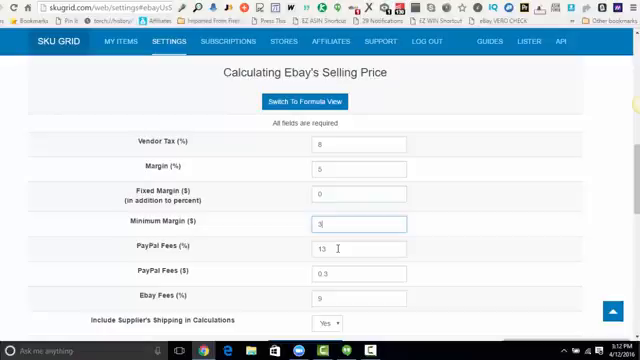
type("2 9")
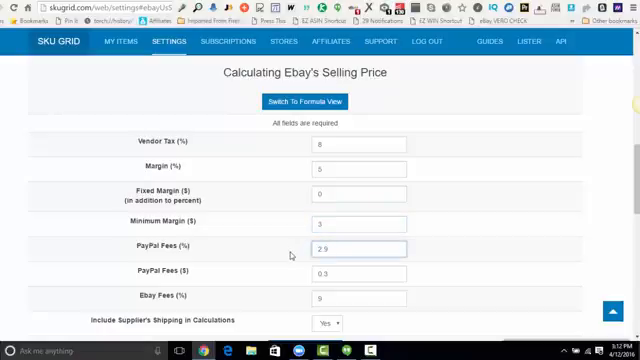
left_click(355, 272)
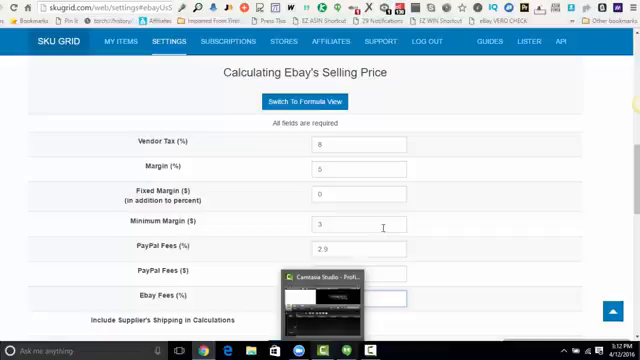
type("9")
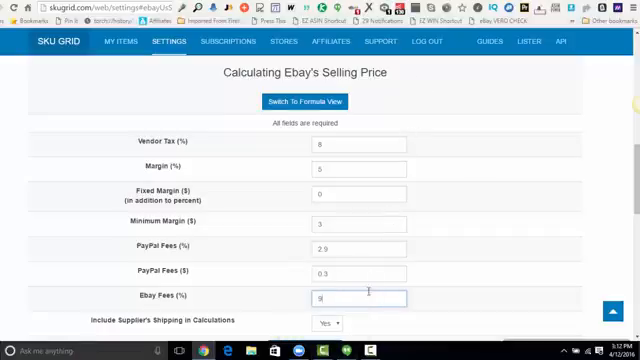